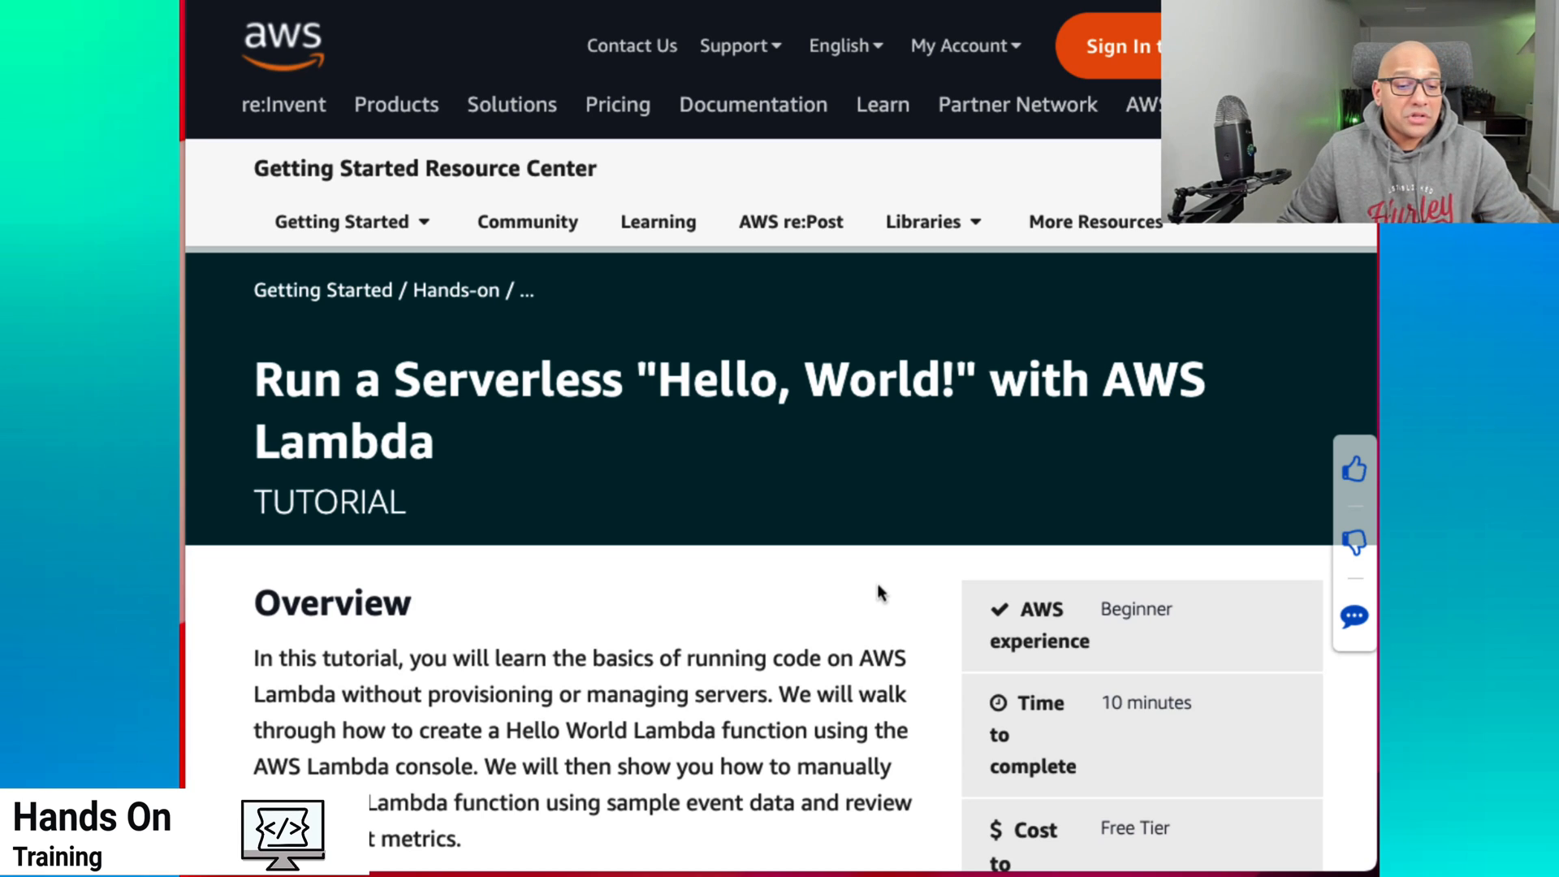
{"action": "scroll", "scroll_direction": "down", "scroll_amount": 3}
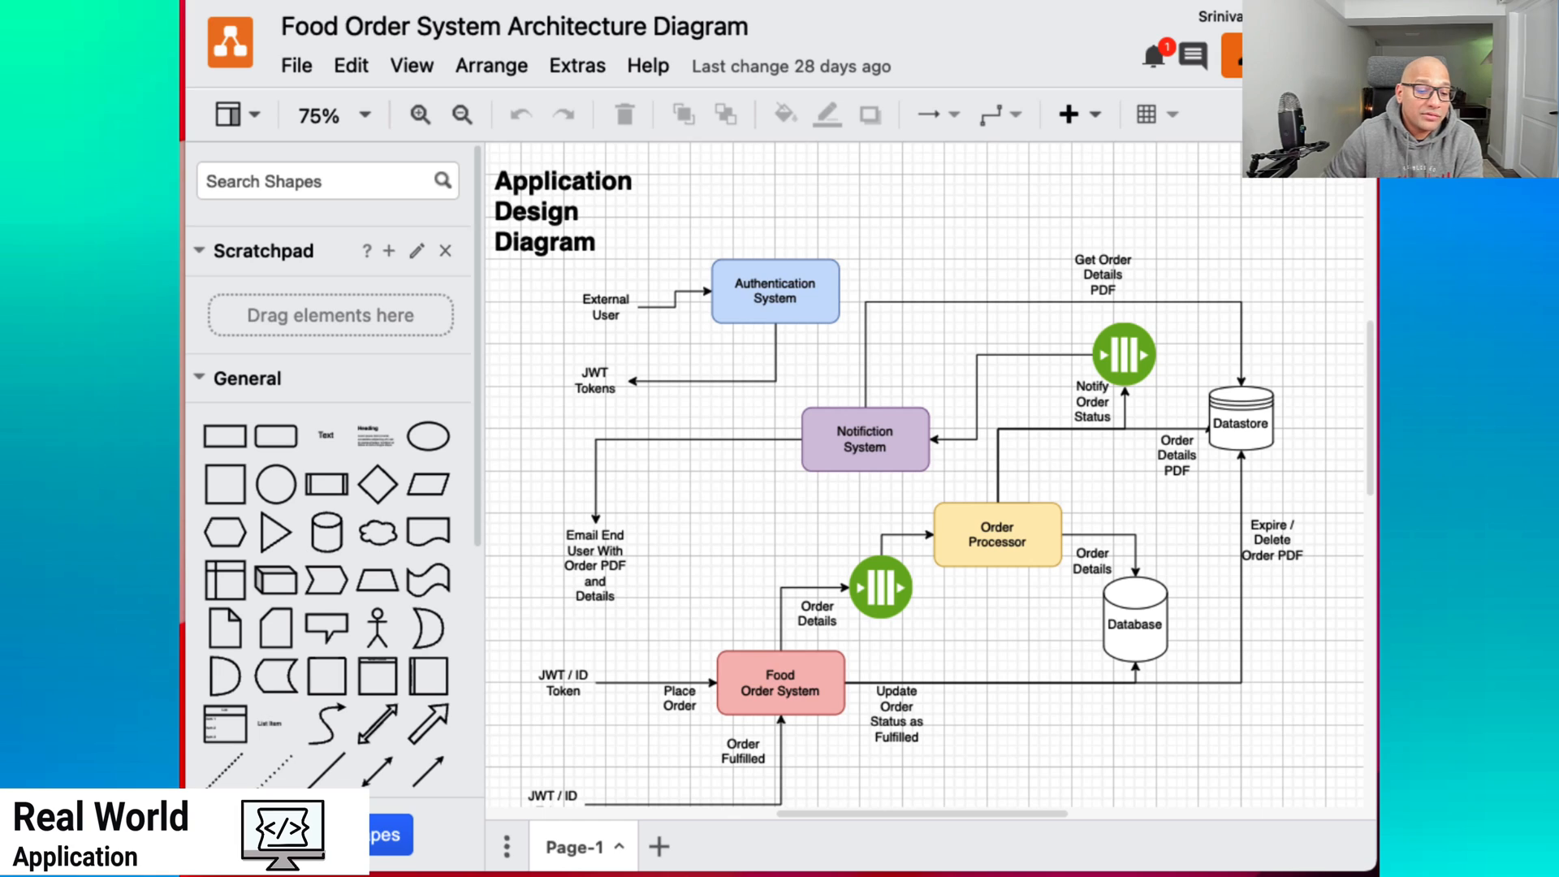
{"action": "left_click", "coordinate": [775, 291]}
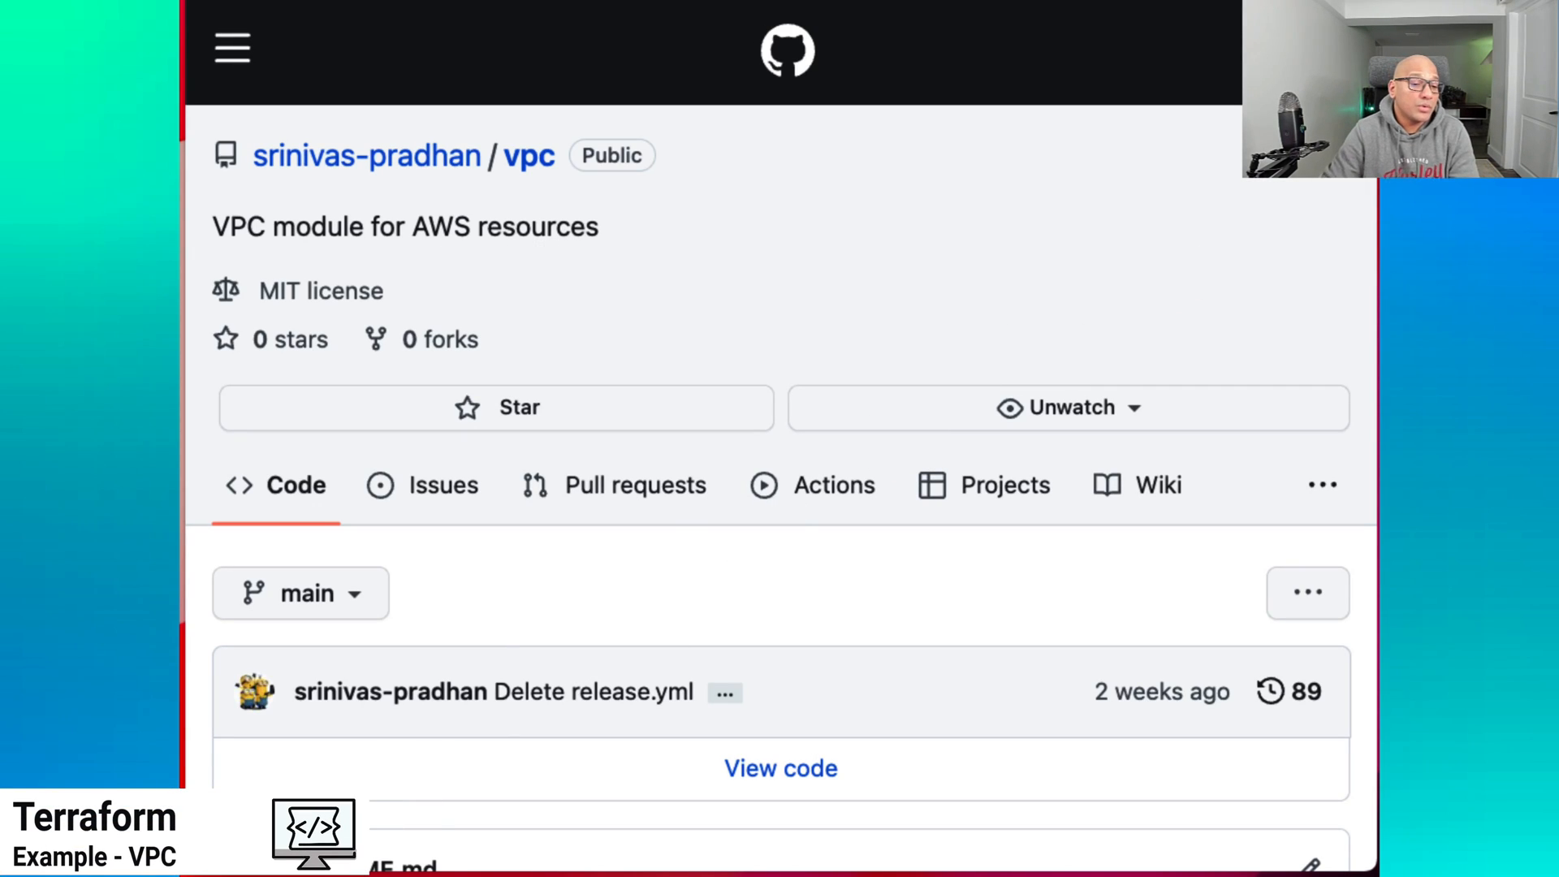
{"action": "scroll", "scroll_direction": "down", "scroll_amount": 3}
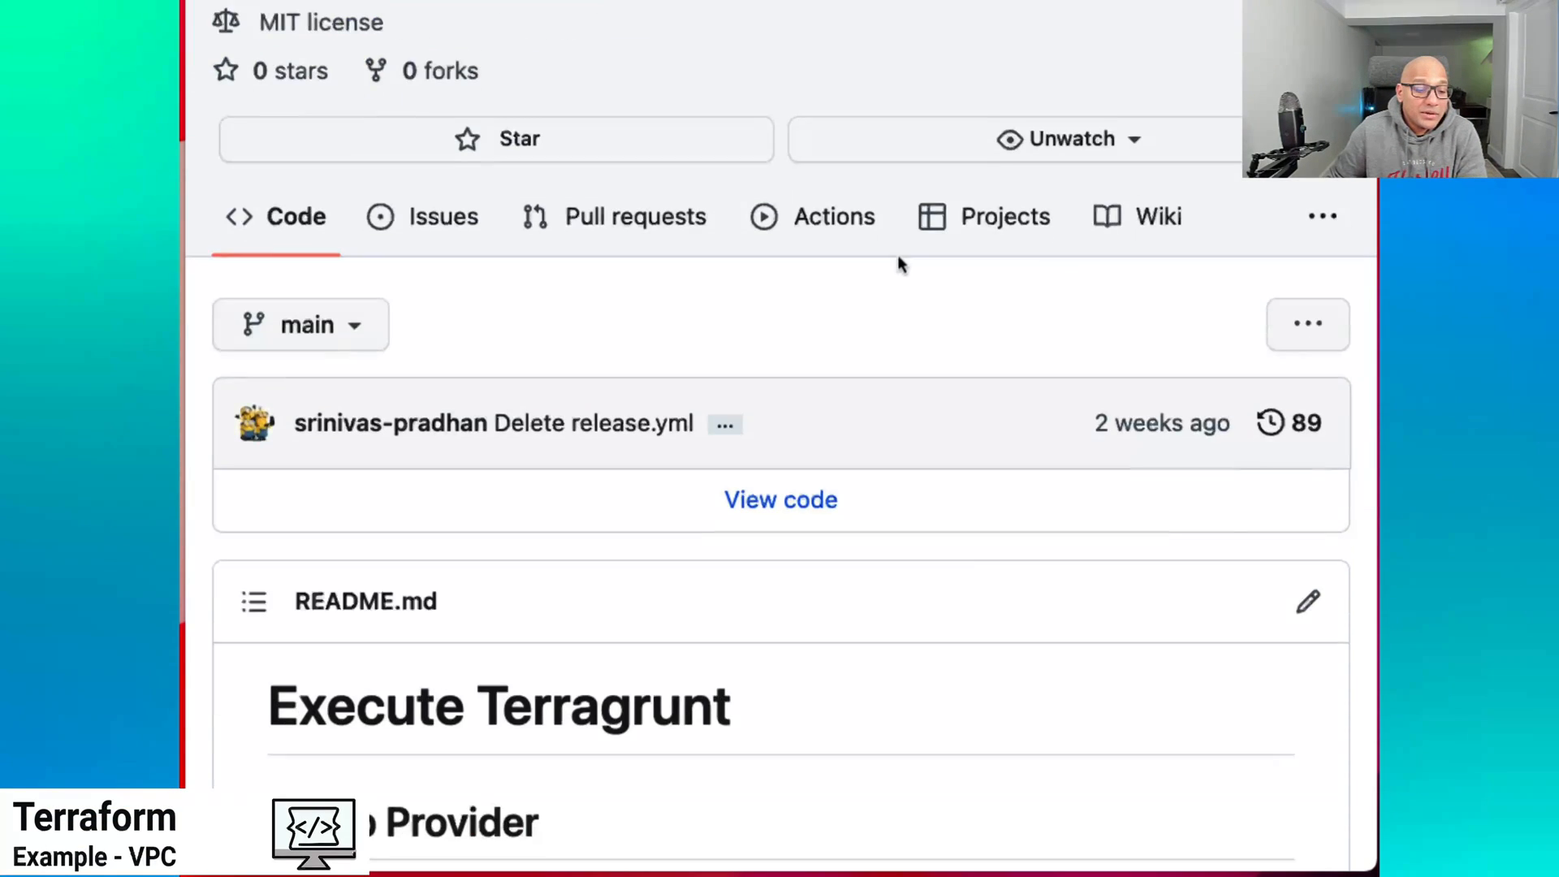
{"action": "scroll", "scroll_direction": "down", "scroll_amount": 3}
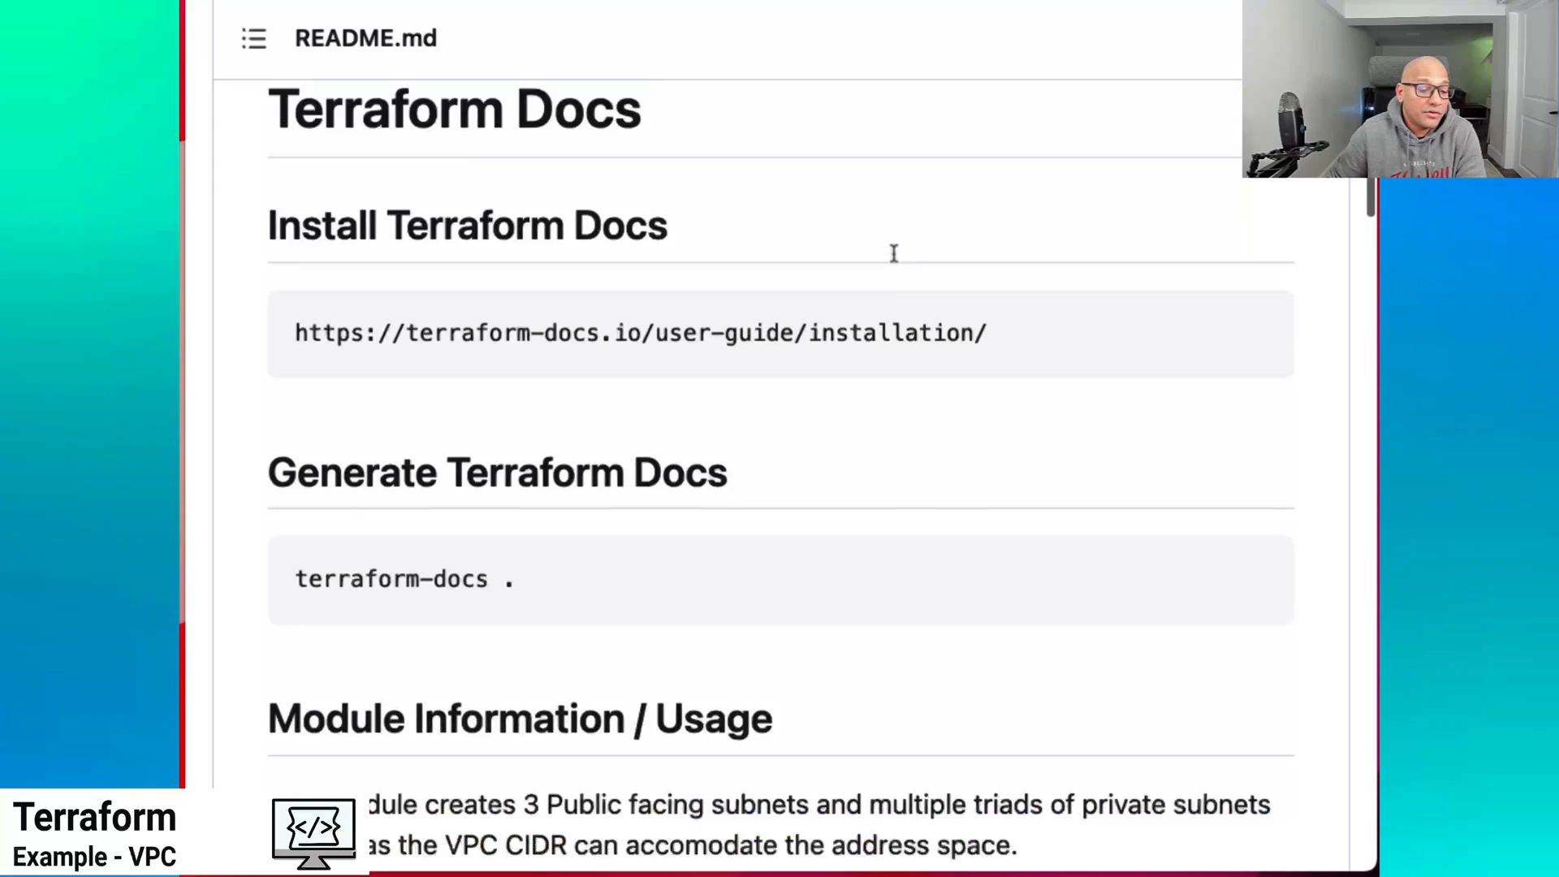
{"action": "scroll", "scroll_direction": "down", "scroll_amount": 3}
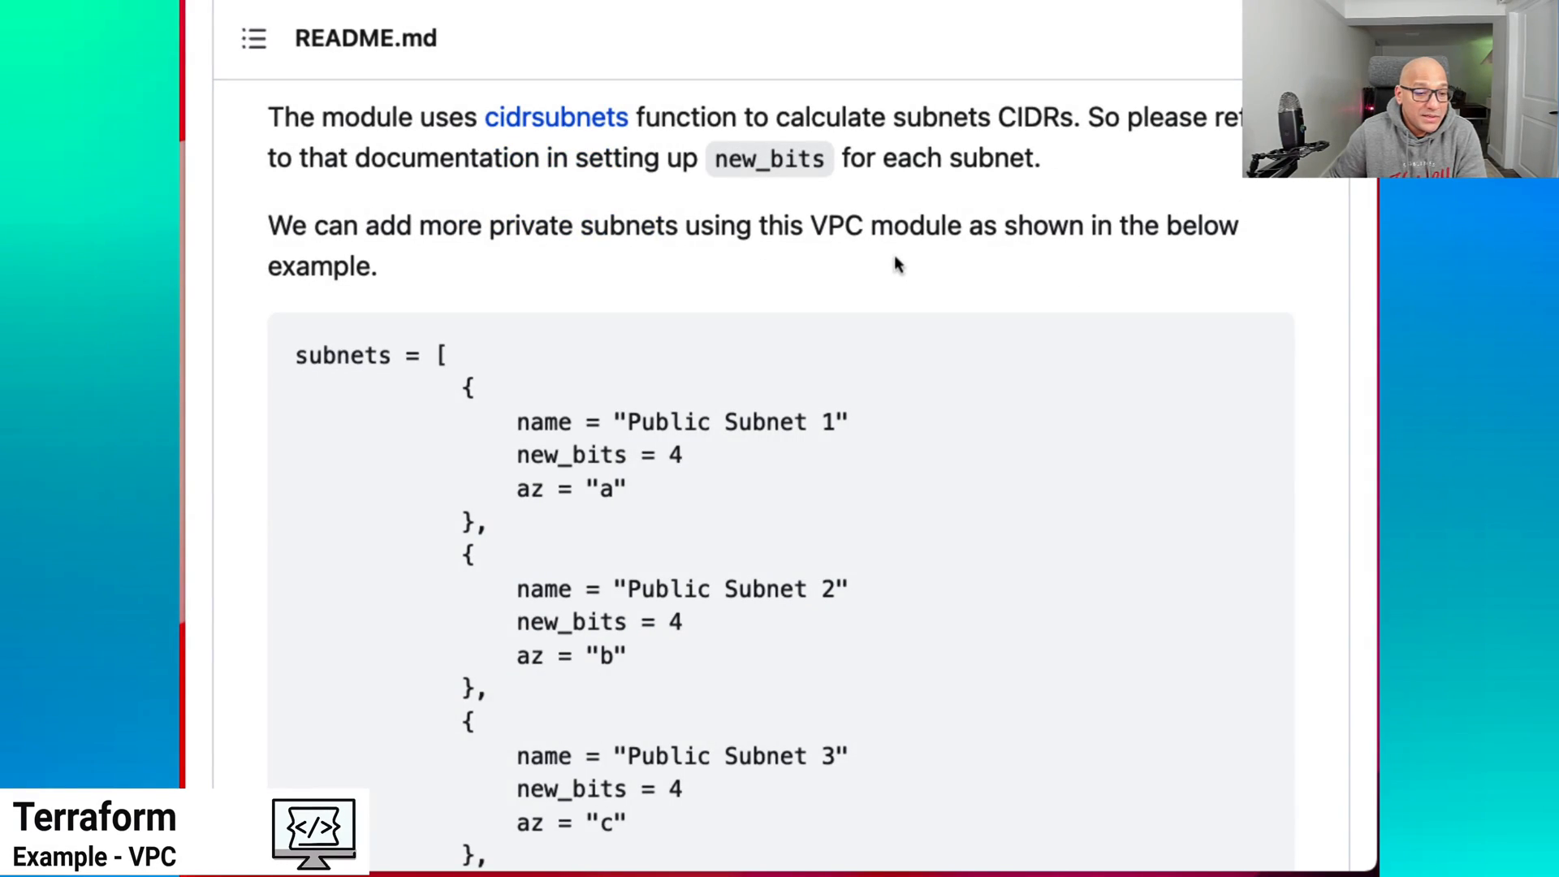
{"action": "scroll", "scroll_direction": "down", "scroll_amount": 3}
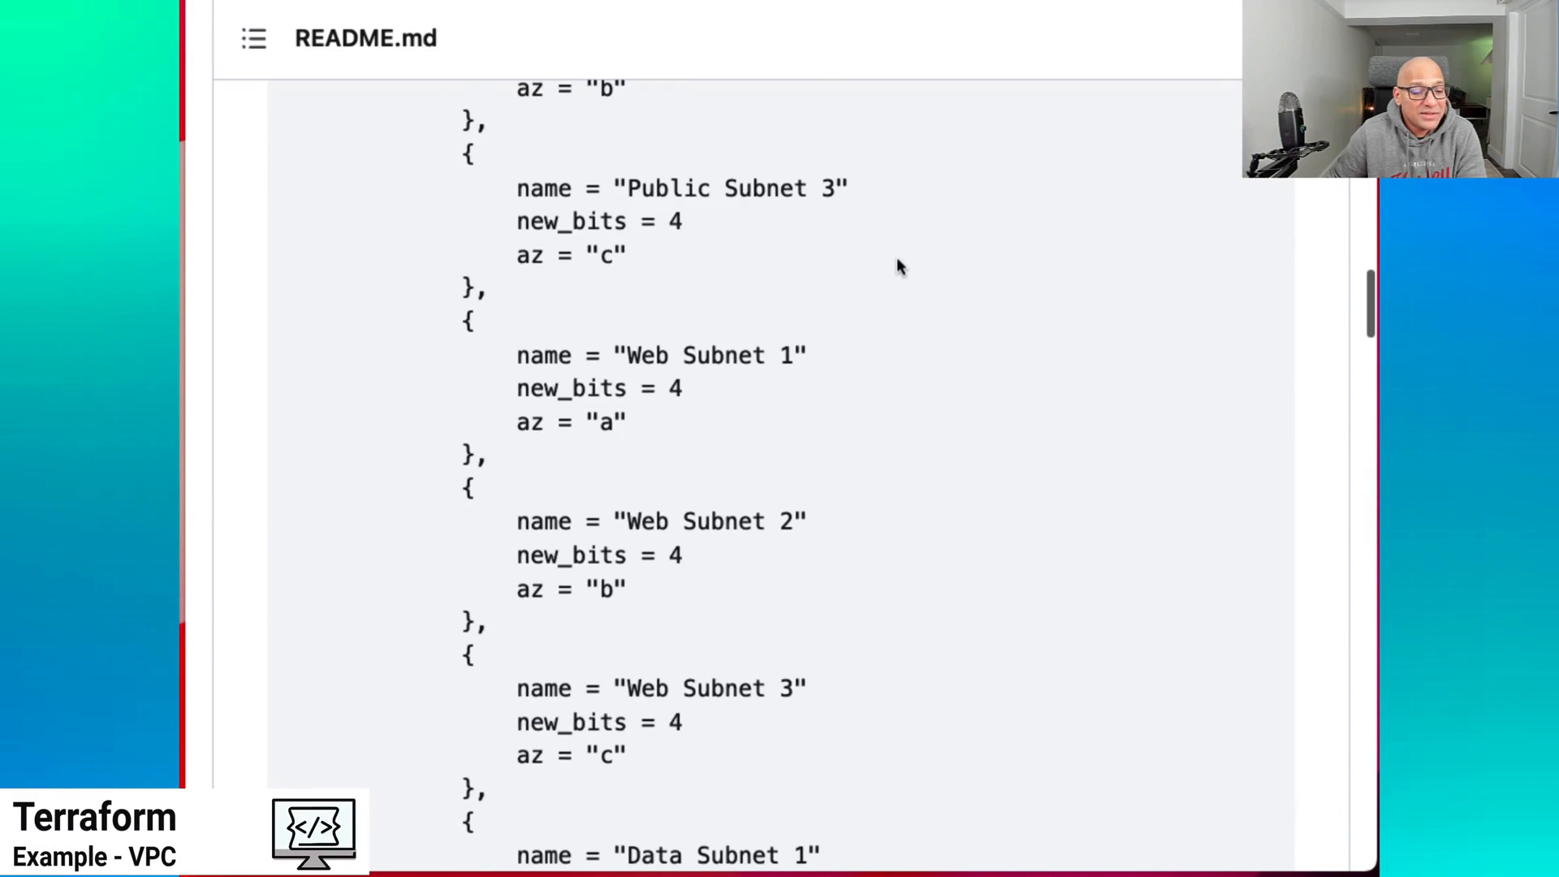
{"action": "scroll", "scroll_direction": "down", "scroll_amount": 3}
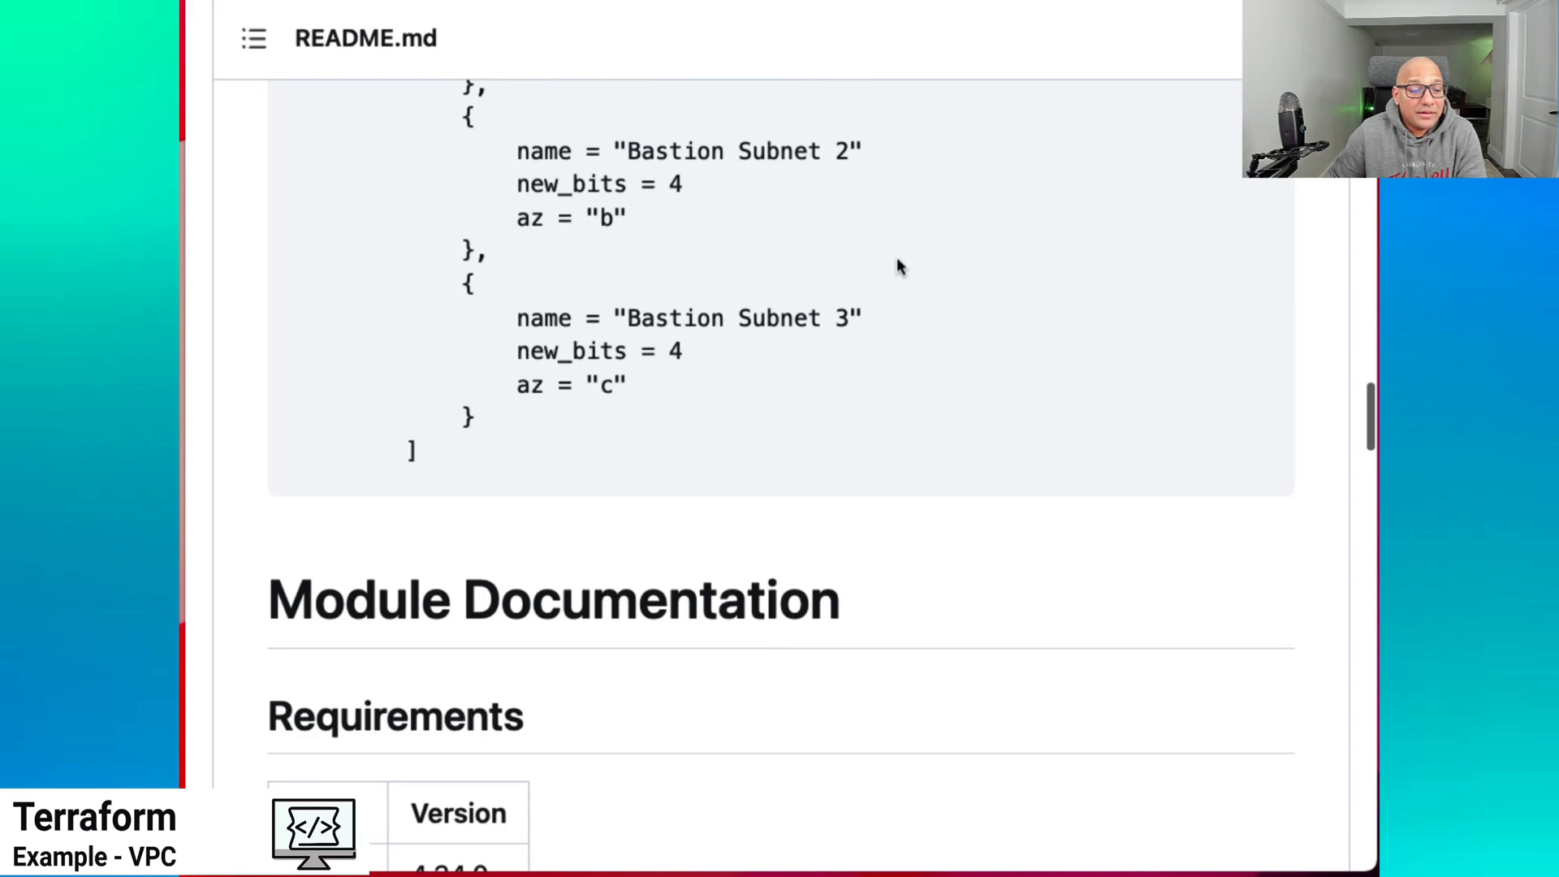
{"action": "scroll", "scroll_direction": "down", "scroll_amount": 3}
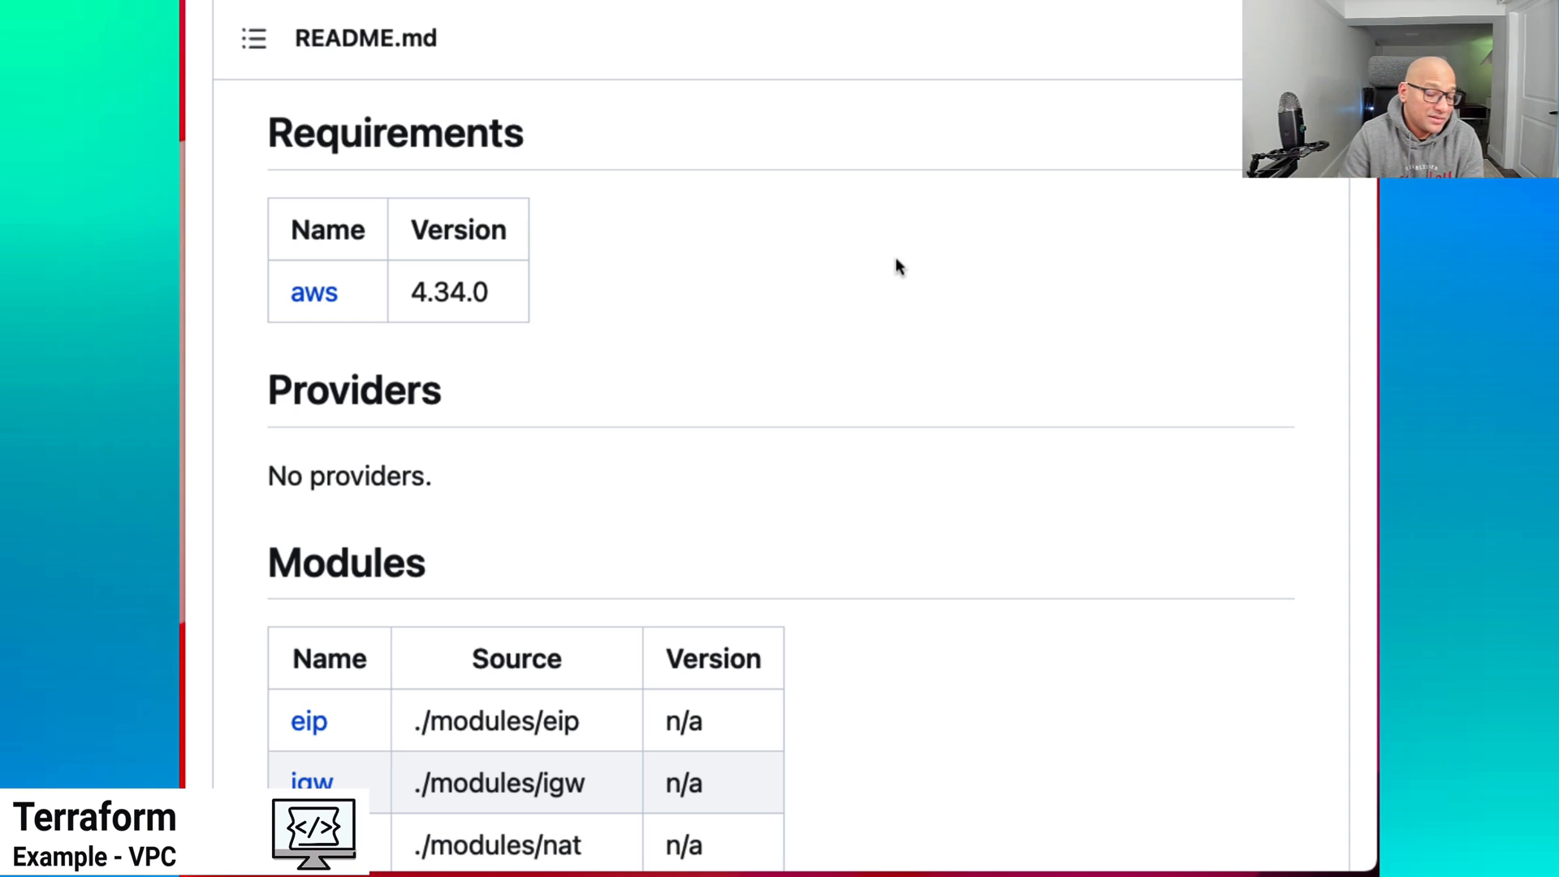
{"action": "scroll", "scroll_direction": "down", "scroll_amount": 3}
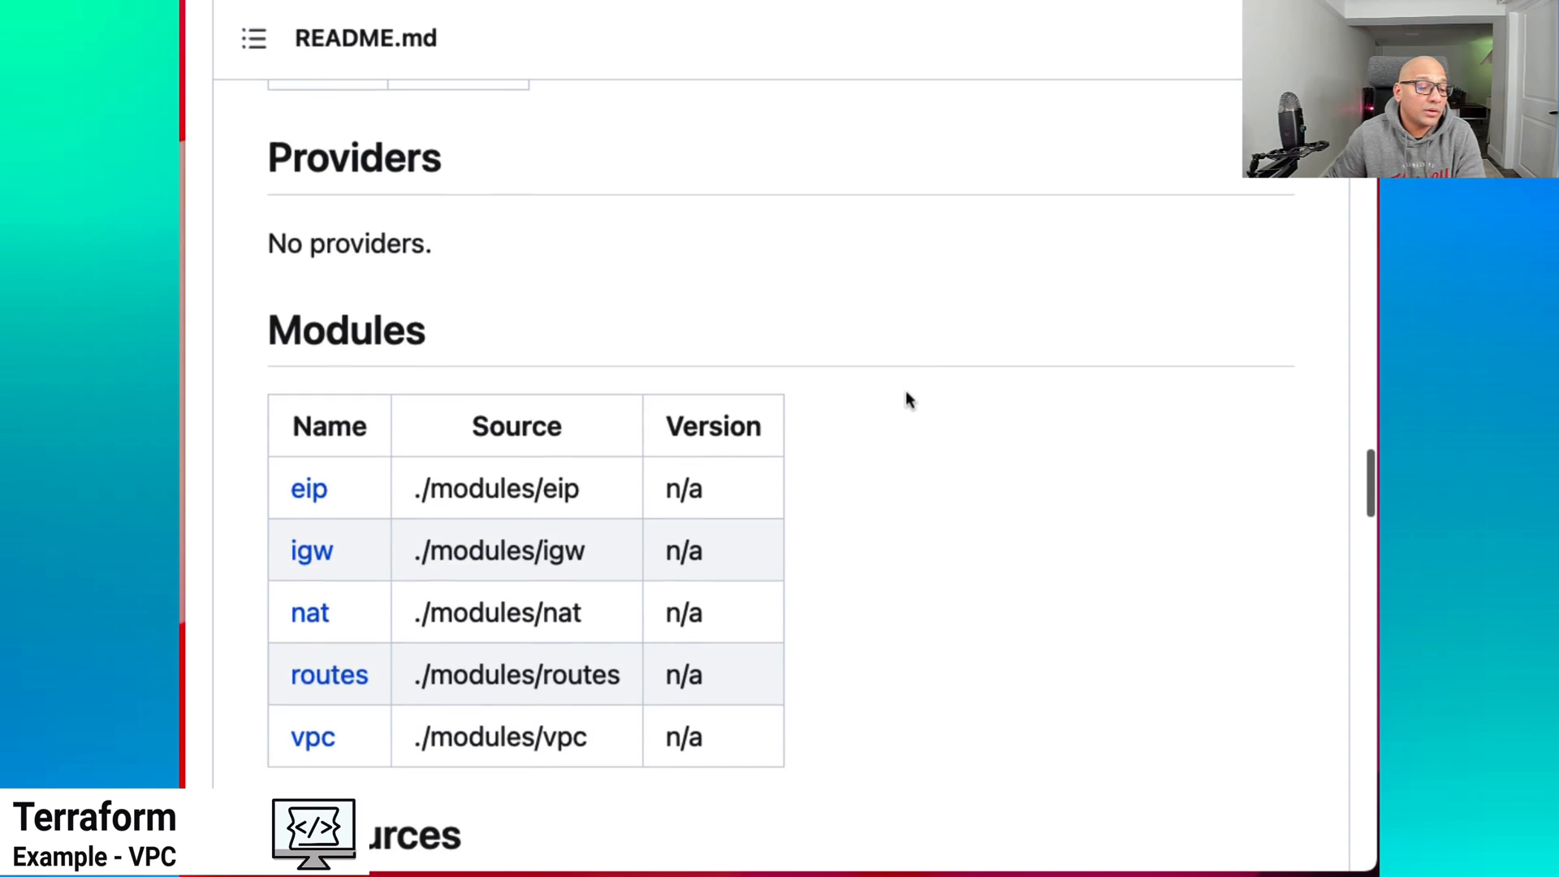
{"action": "scroll", "scroll_direction": "down", "scroll_amount": 3}
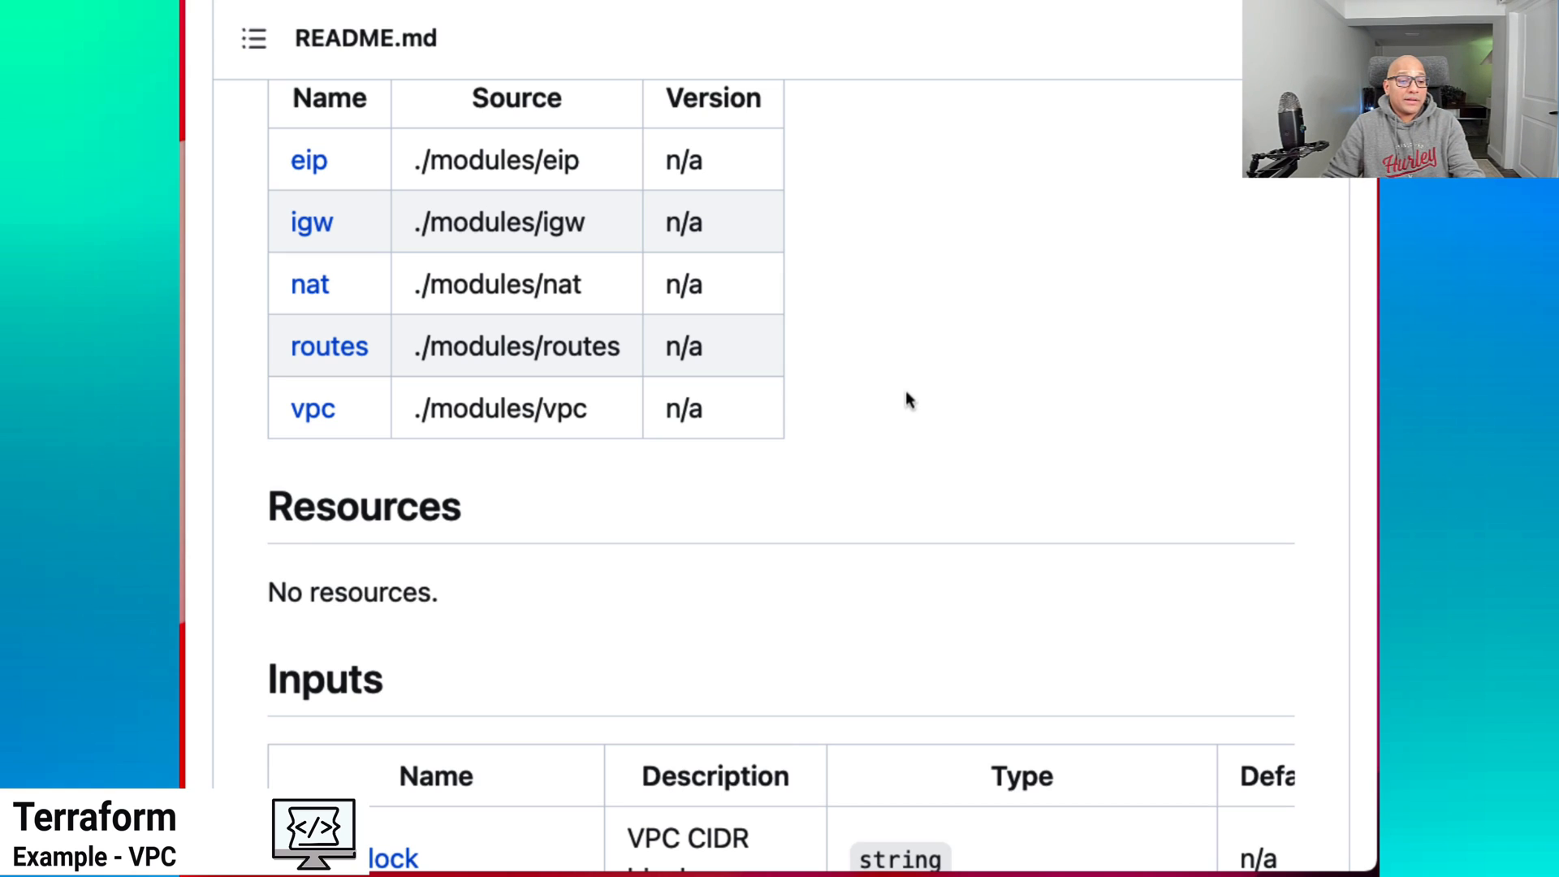
{"action": "scroll", "scroll_direction": "down", "scroll_amount": 3}
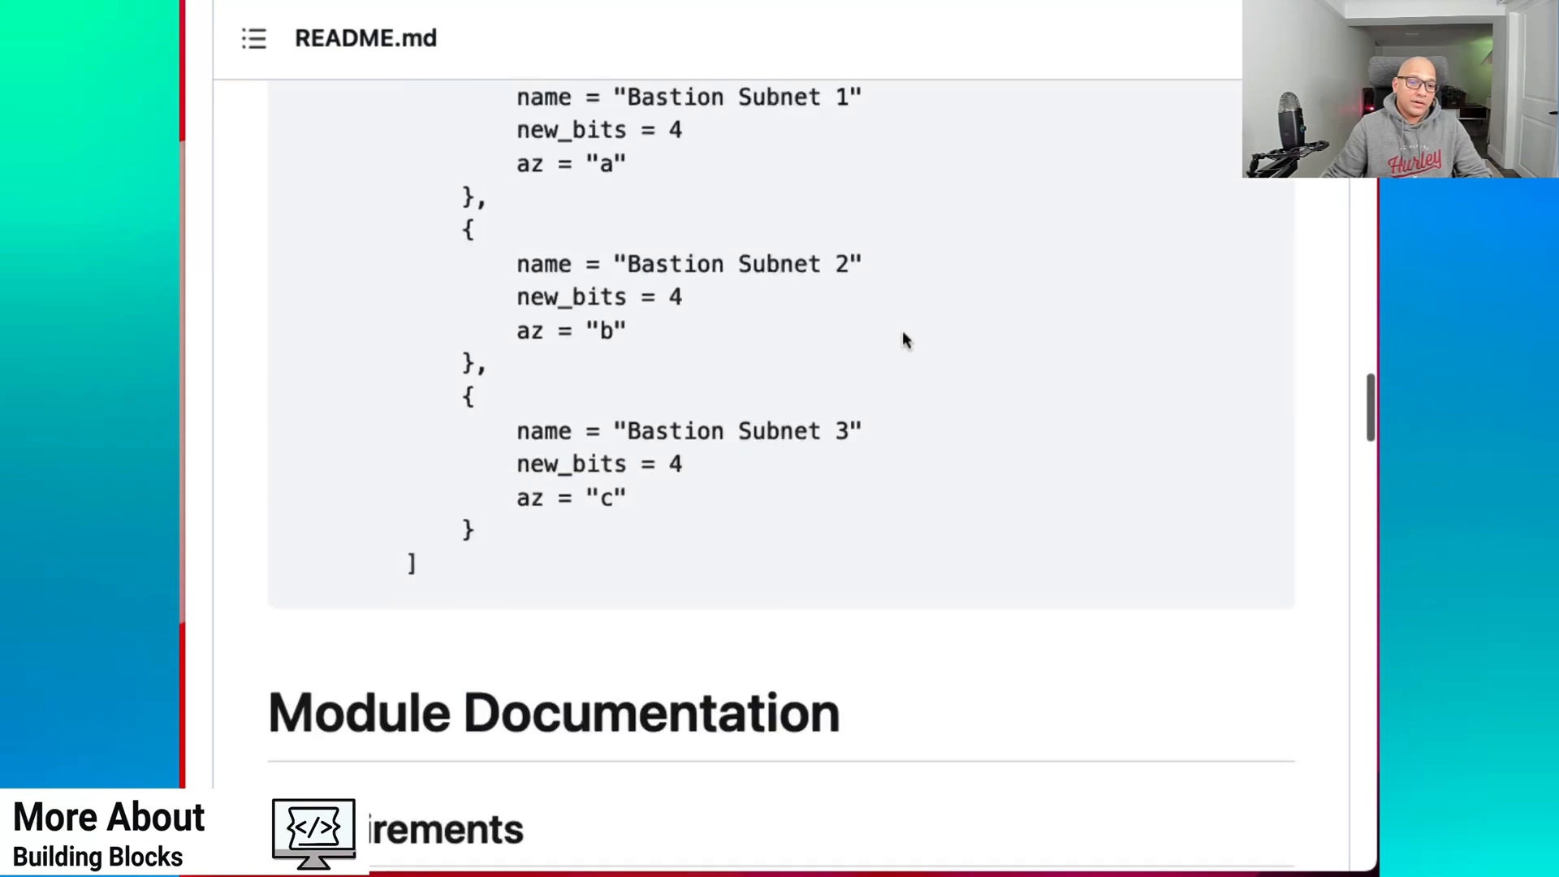